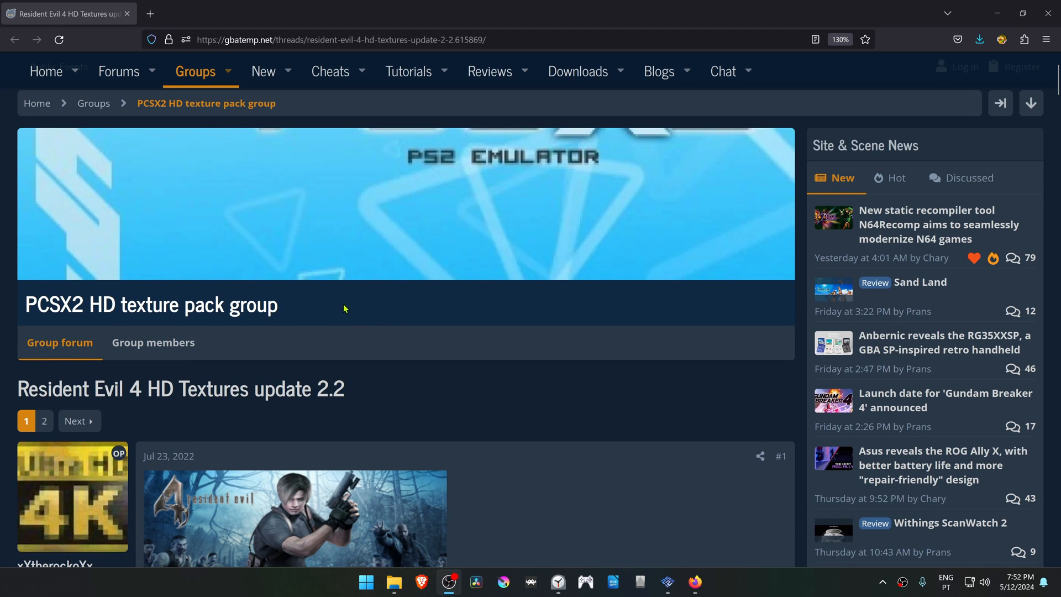
Step: Download the 3.14GB Version 2.2 Resident Evil 4 texture archive from the GBAtemp MediaFire link
scroll("down", 3)
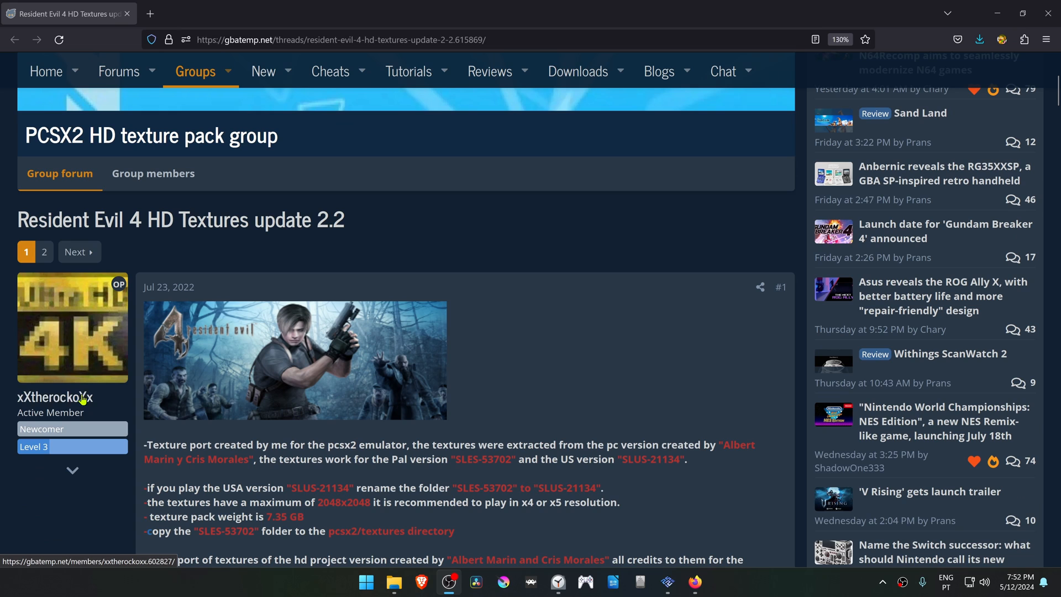
mouse_move(56, 397)
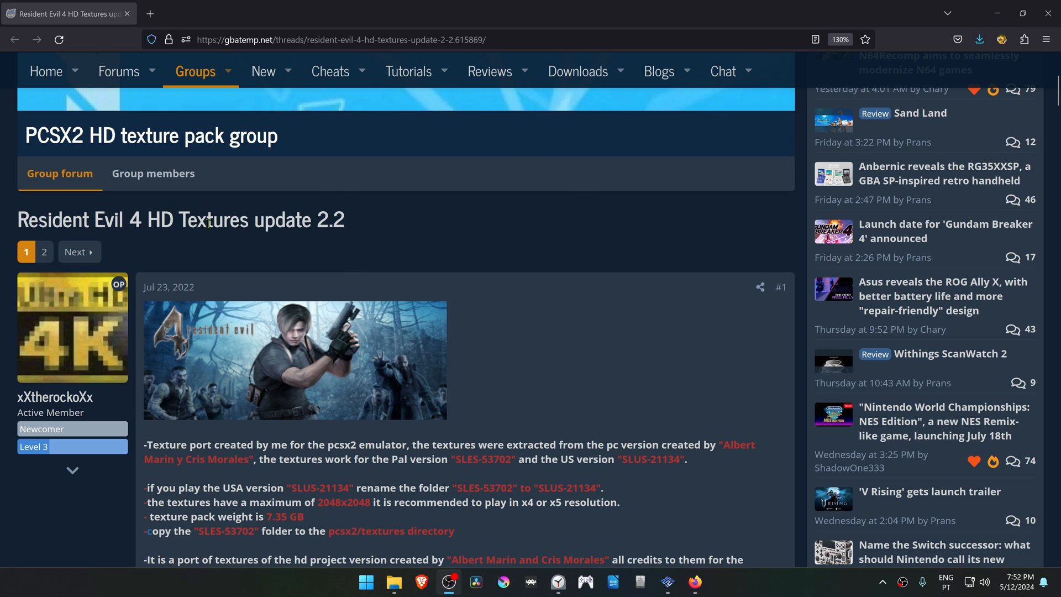
scroll("down", 3)
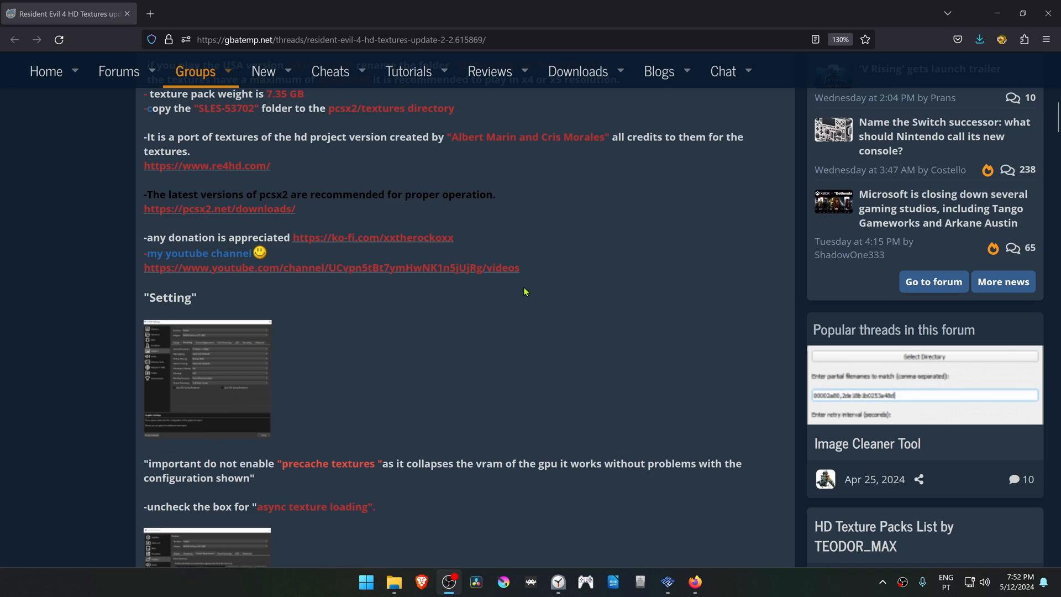
scroll("down", 3)
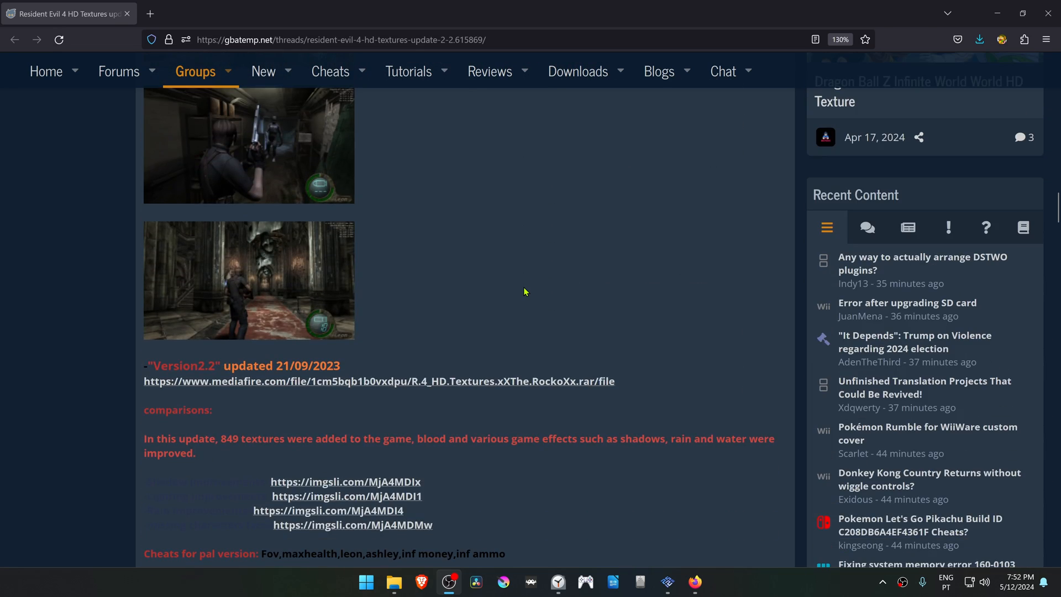
scroll("down", 3)
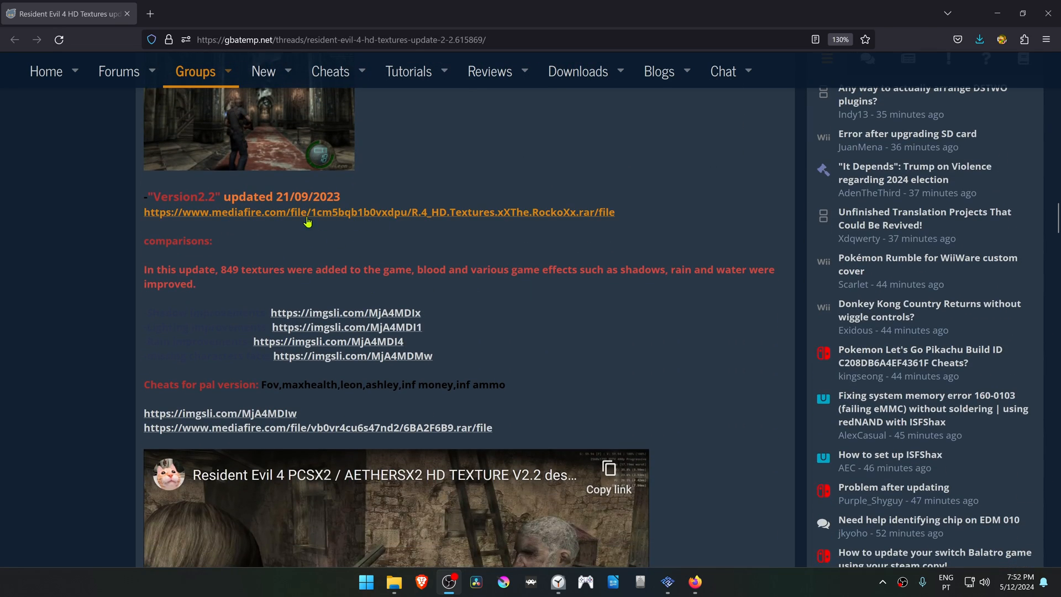
left_click(307, 212)
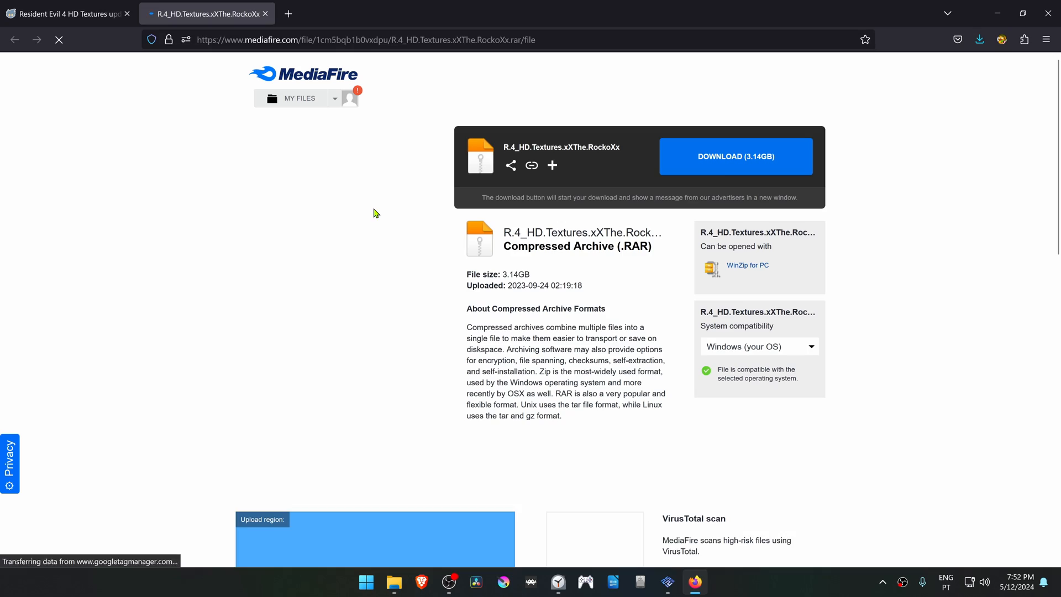
left_click(736, 156)
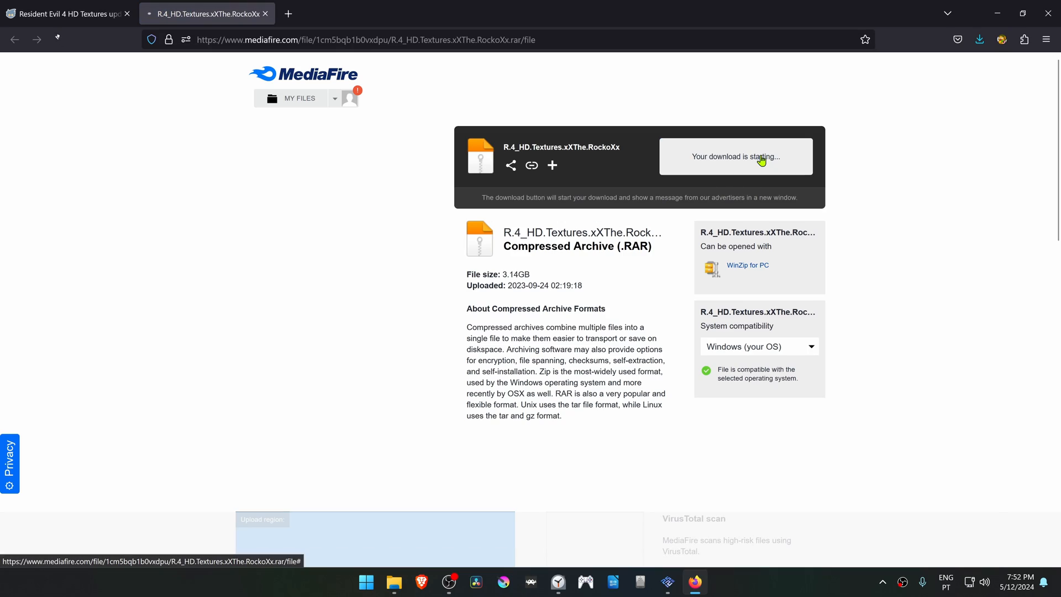
left_click(736, 156)
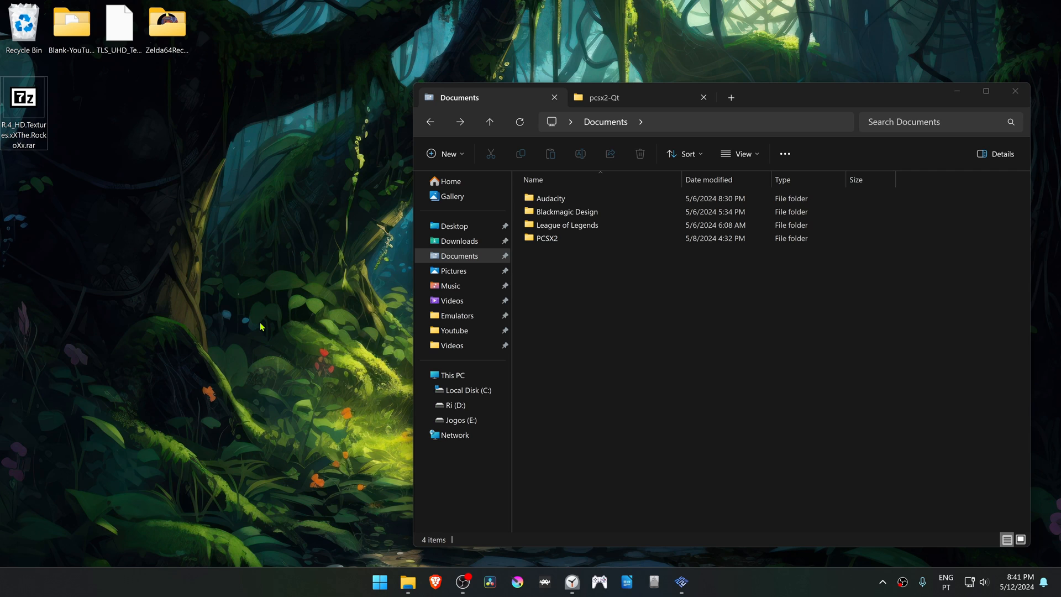
mouse_move(213, 292)
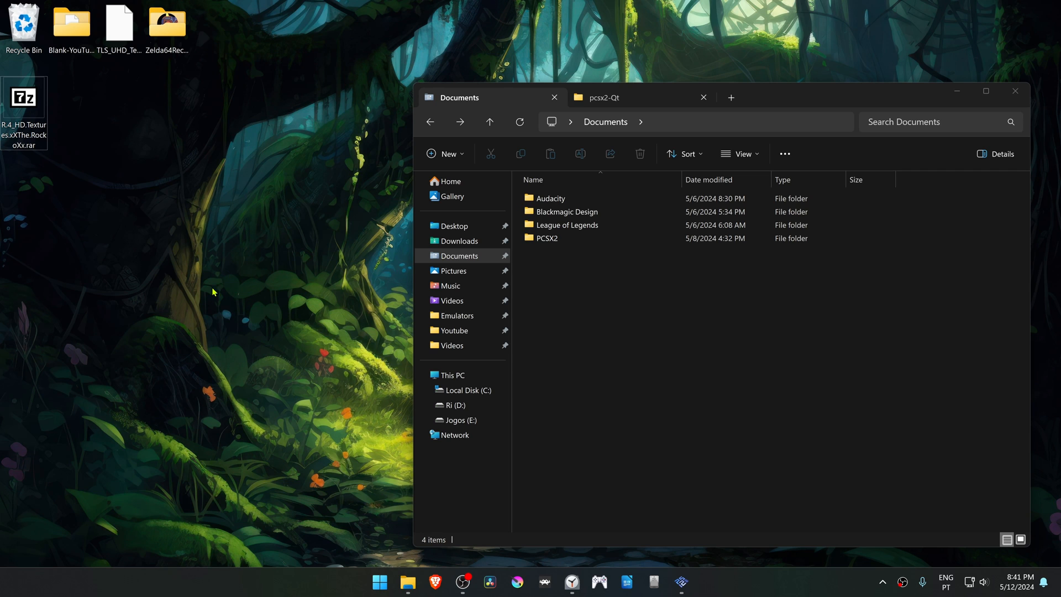
Step: Extract the texture archive to the desktop with 7-Zip, then browse to Documents > PCSX2 > textures
right_click(25, 100)
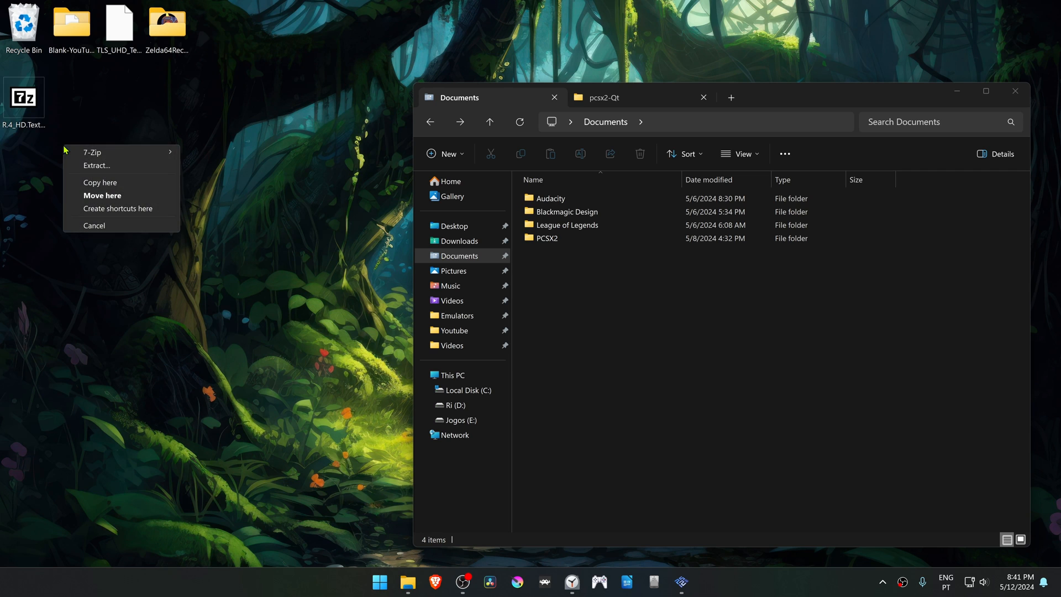
left_click(97, 166)
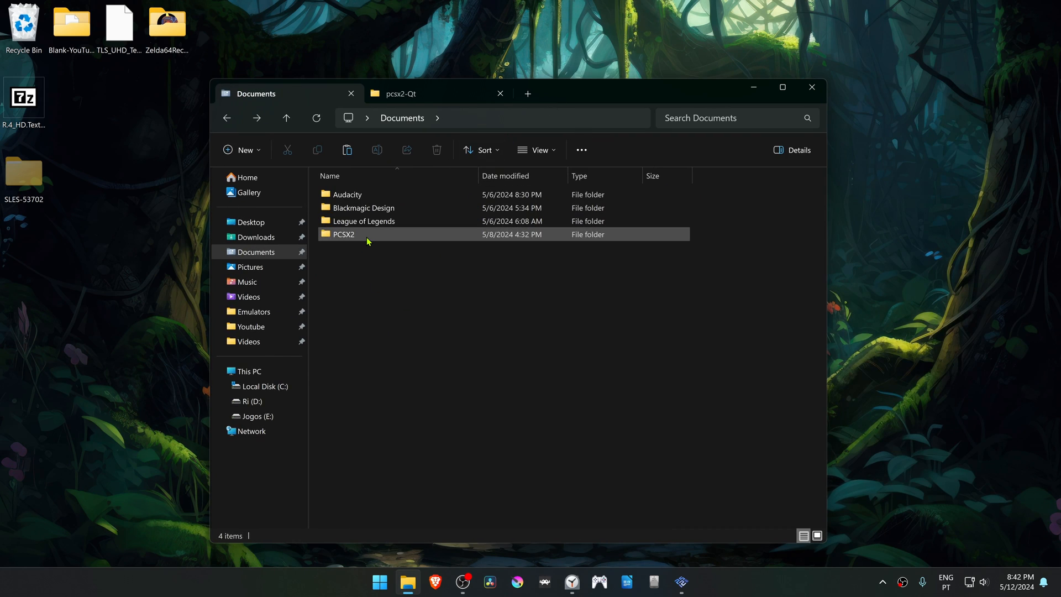
double_click(343, 234)
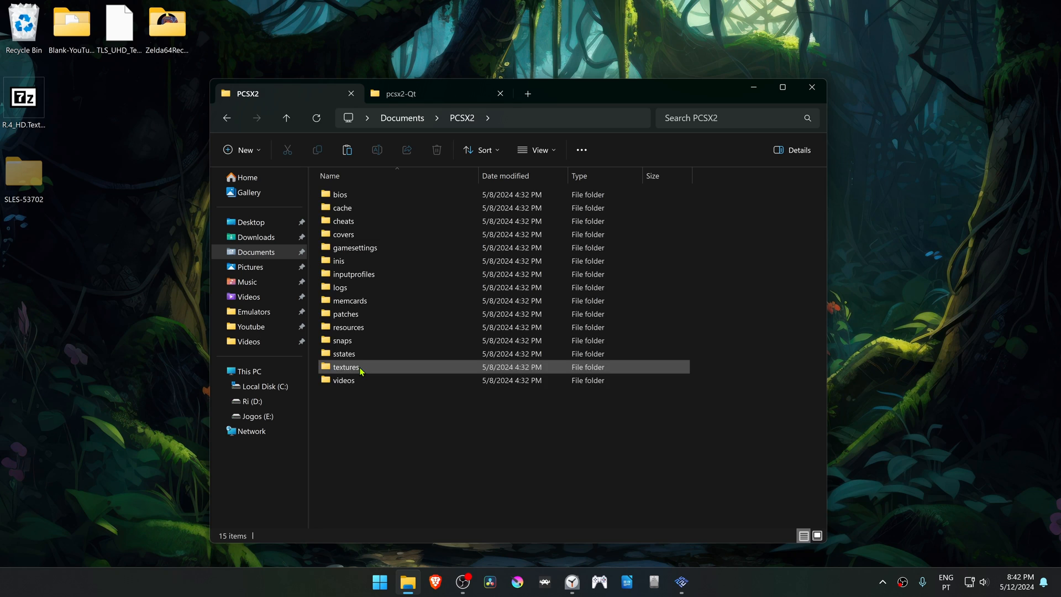
double_click(346, 367)
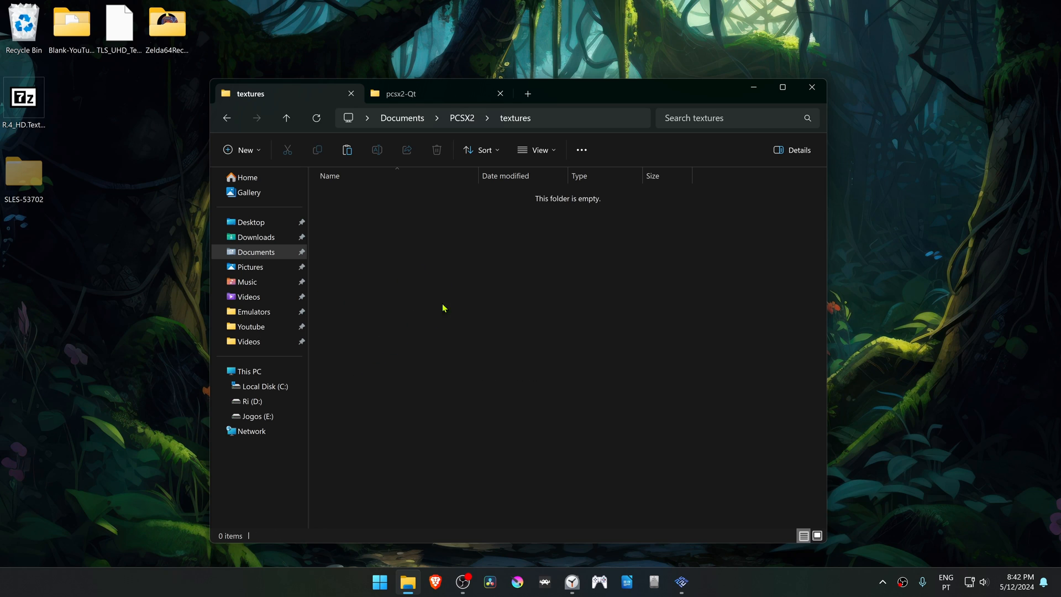
mouse_move(412, 284)
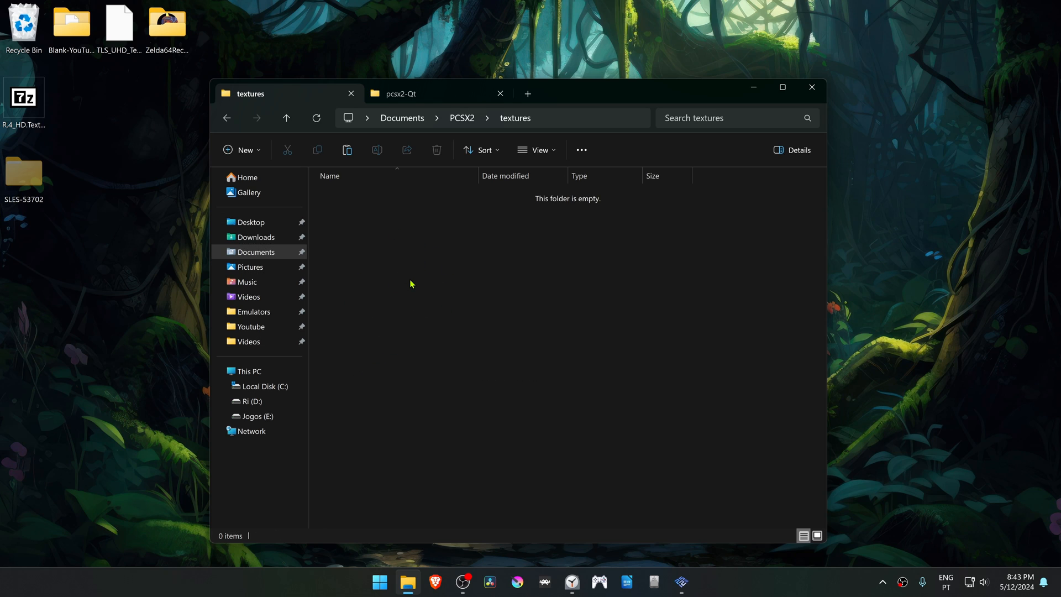
Step: Move the 7.35 GB SLES-53702 folder into pcsx2-Qt\textures and bring up the PCSX2 game list
left_click(422, 93)
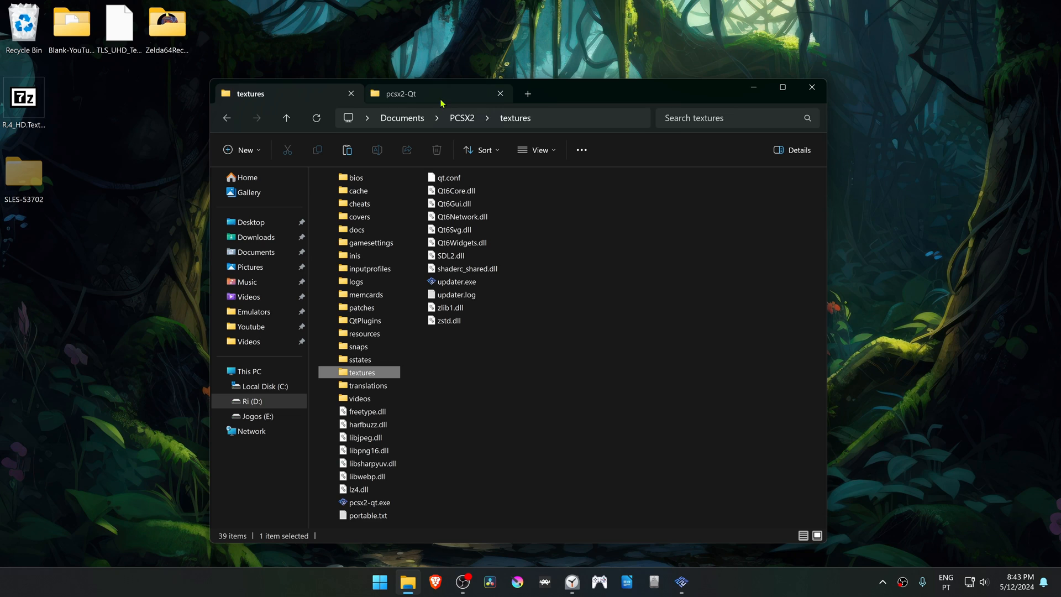
left_click(420, 94)
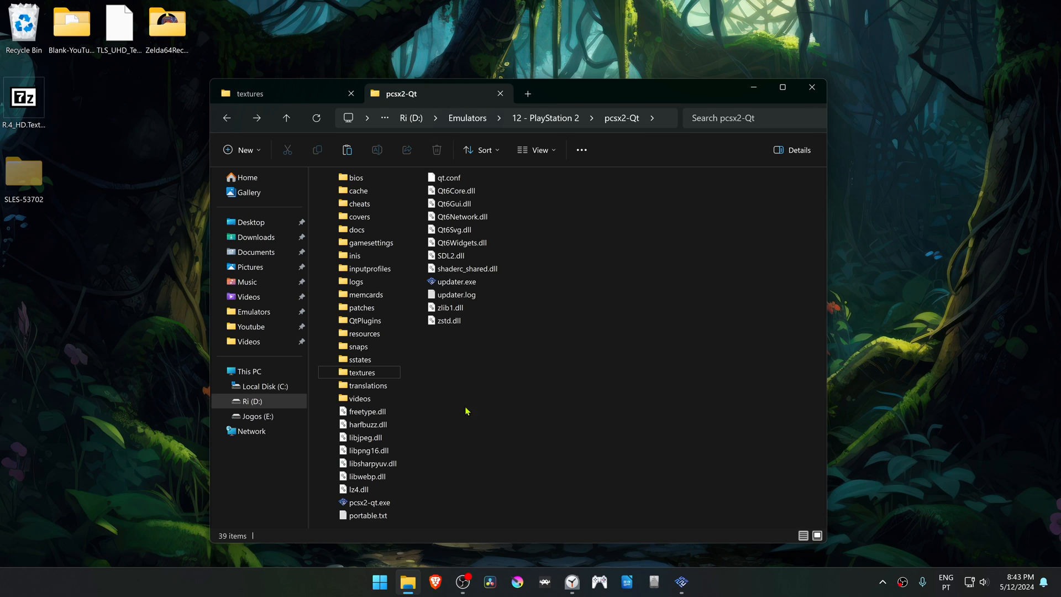
mouse_move(438, 380)
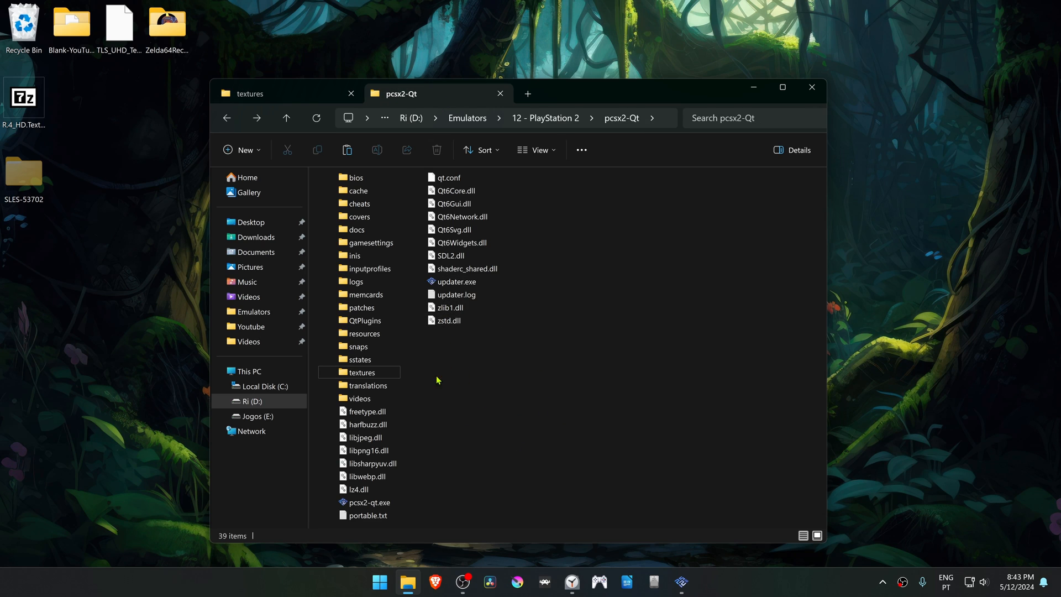
mouse_move(484, 375)
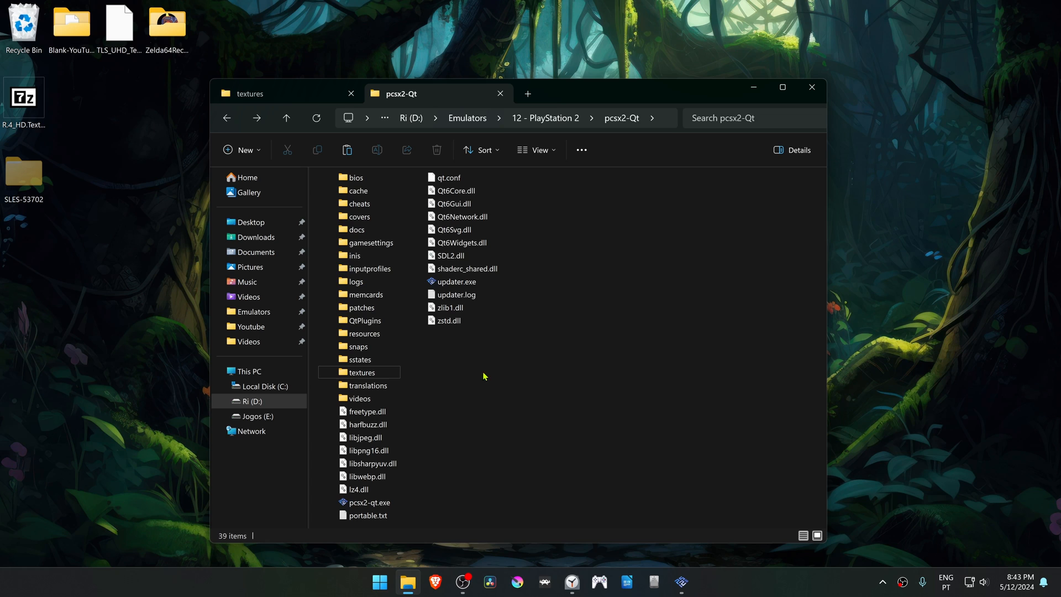
double_click(363, 371)
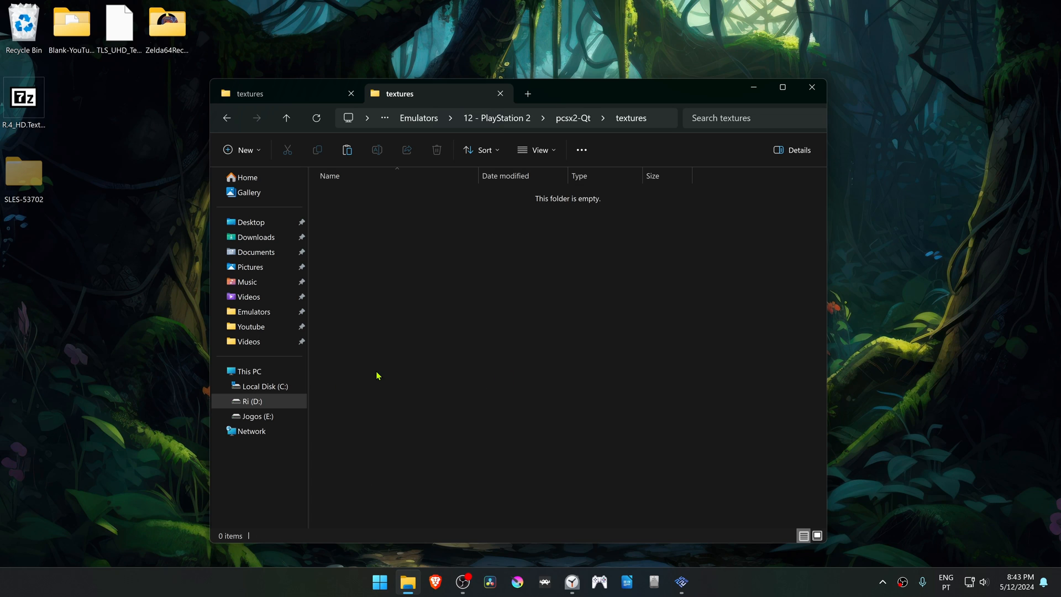
mouse_move(440, 358)
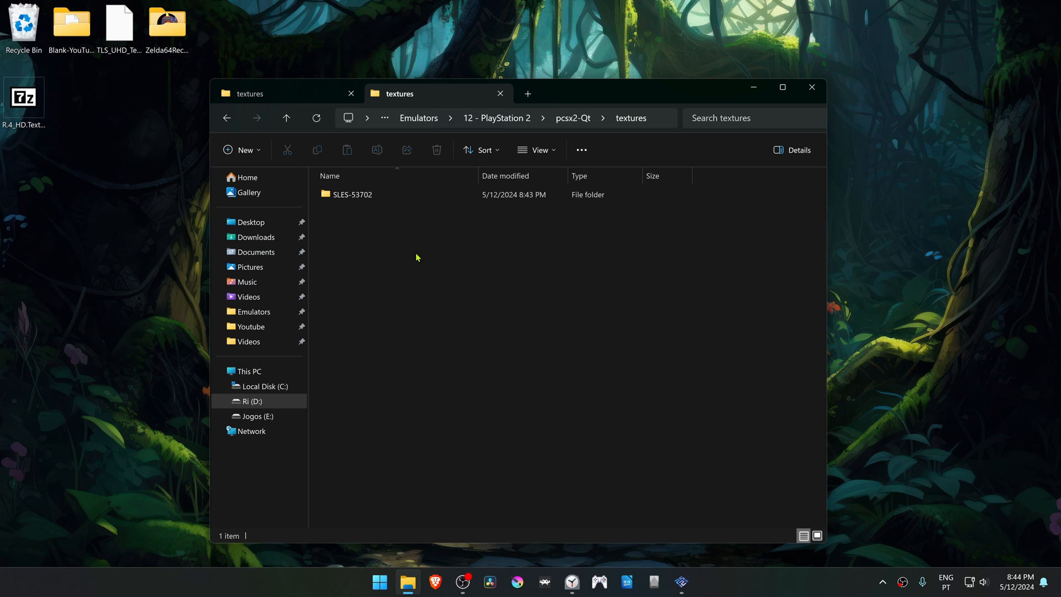
left_click(353, 194)
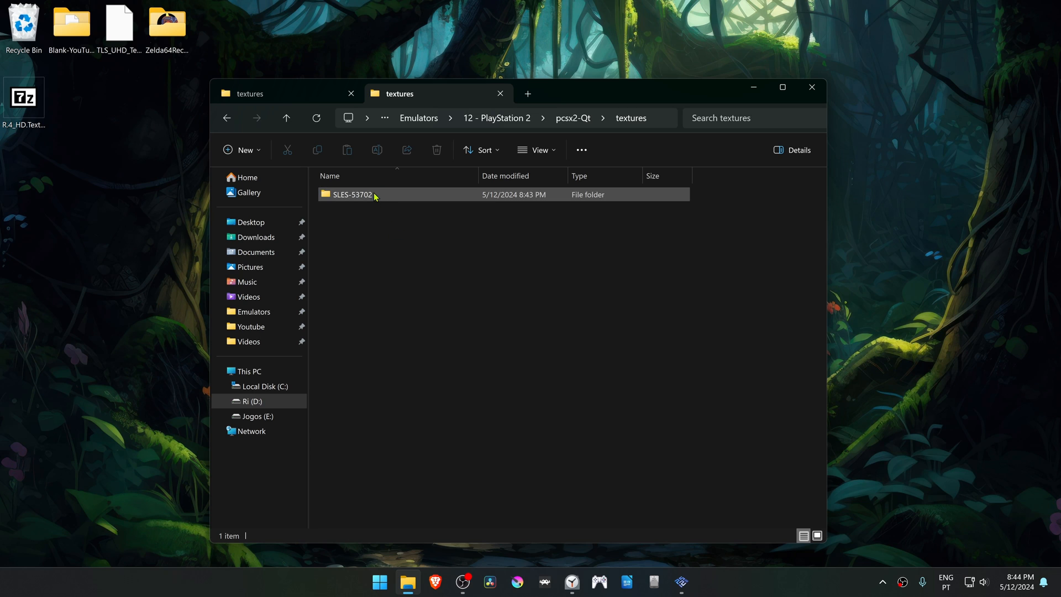
mouse_move(381, 198)
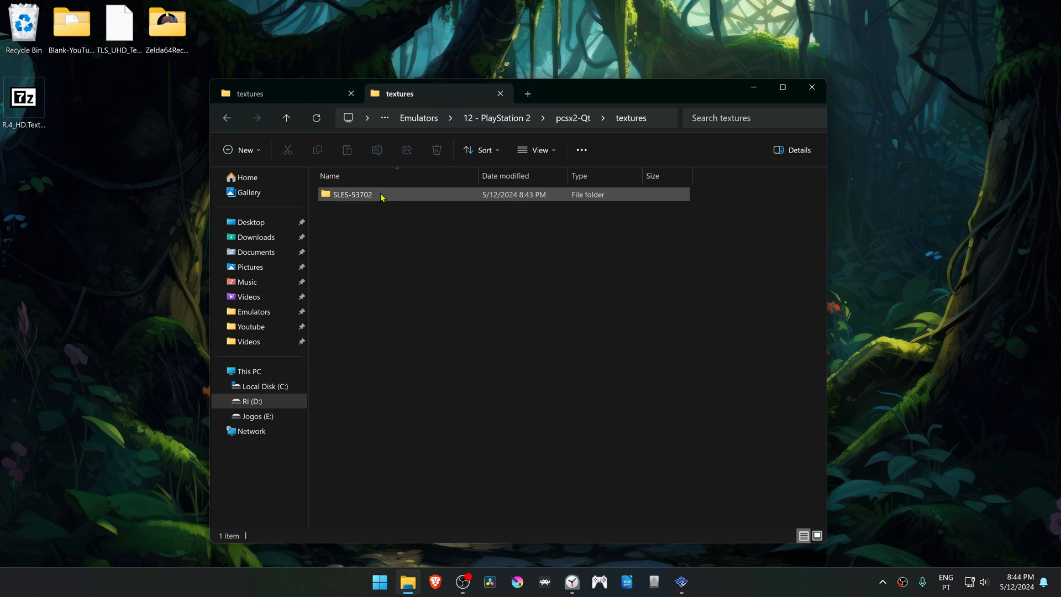
mouse_move(380, 195)
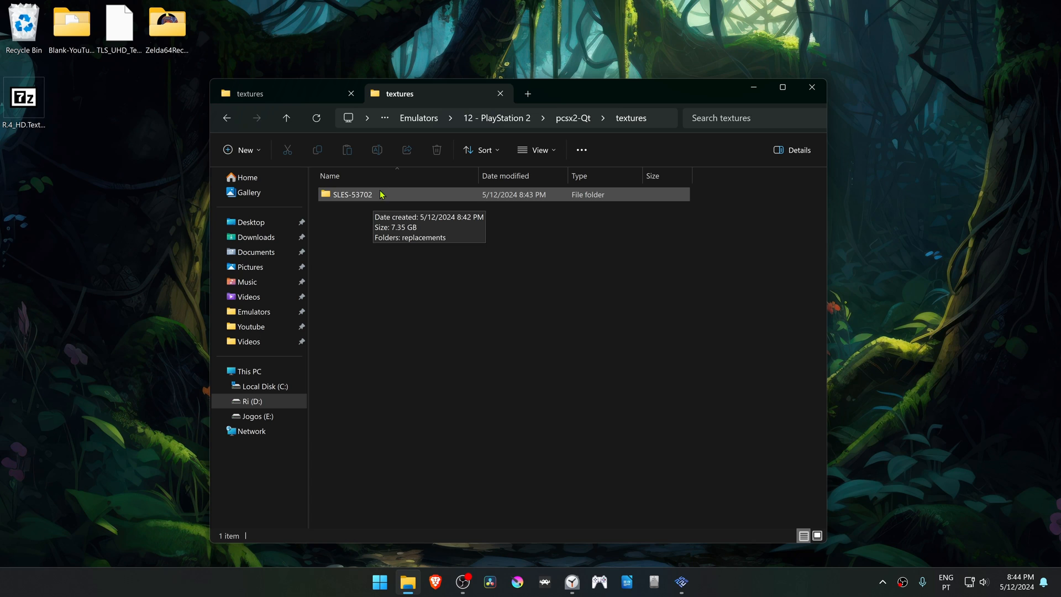
mouse_move(376, 200)
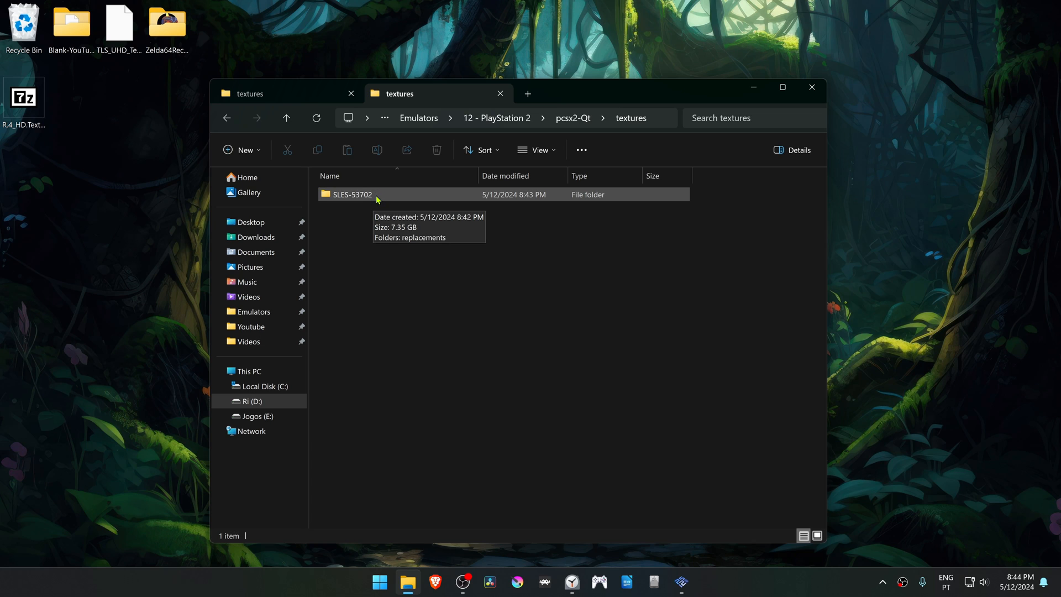
mouse_move(365, 200)
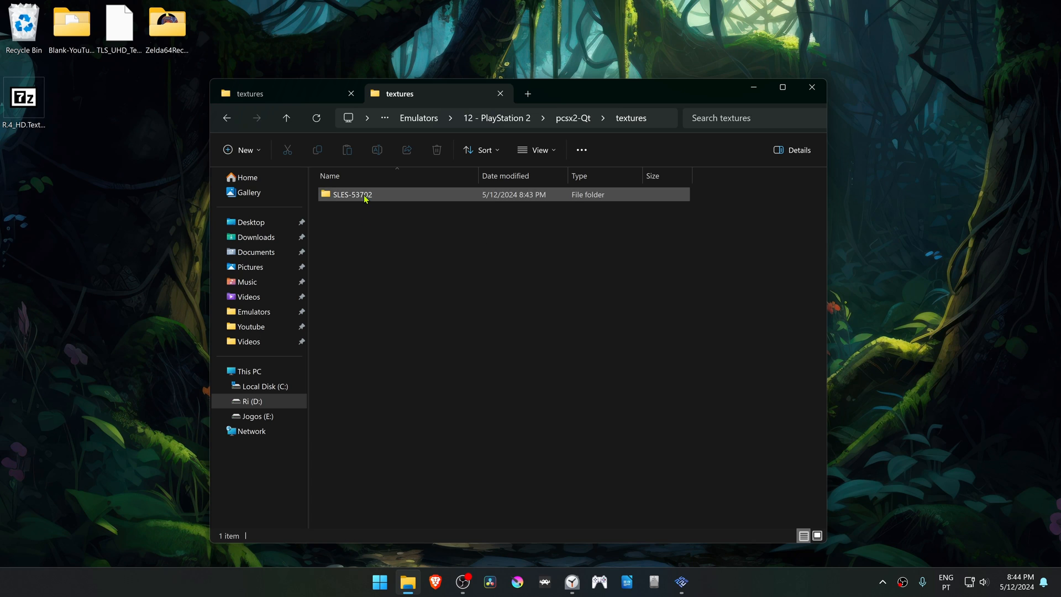
mouse_move(369, 198)
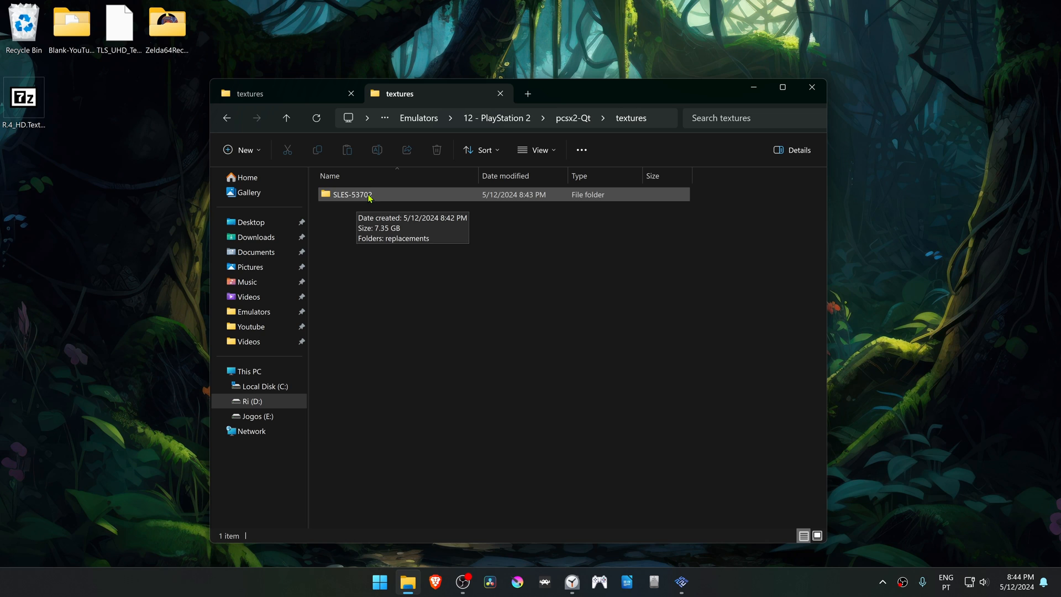
mouse_move(386, 215)
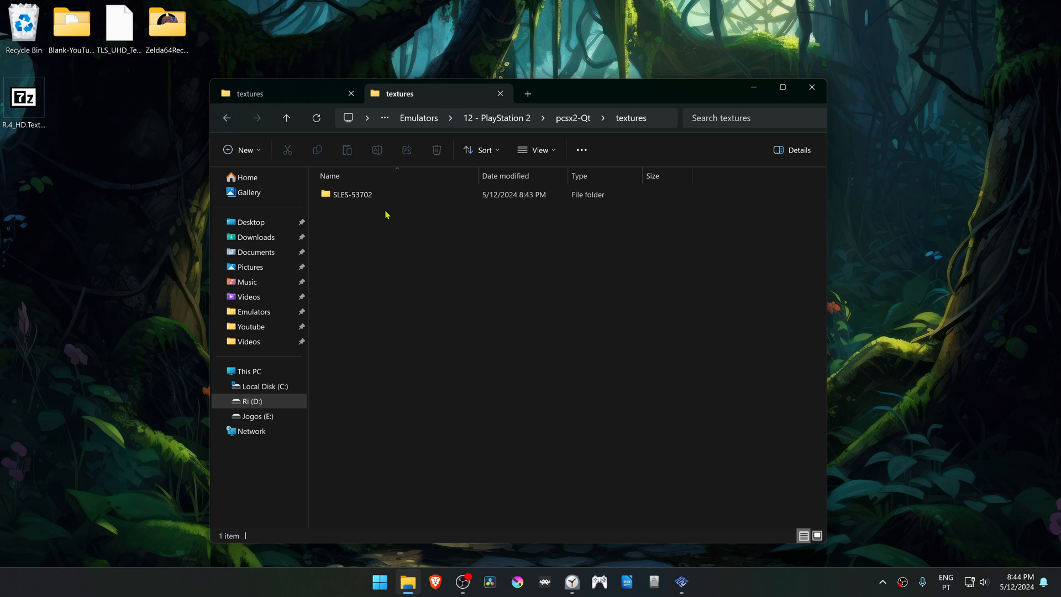
left_click(680, 580)
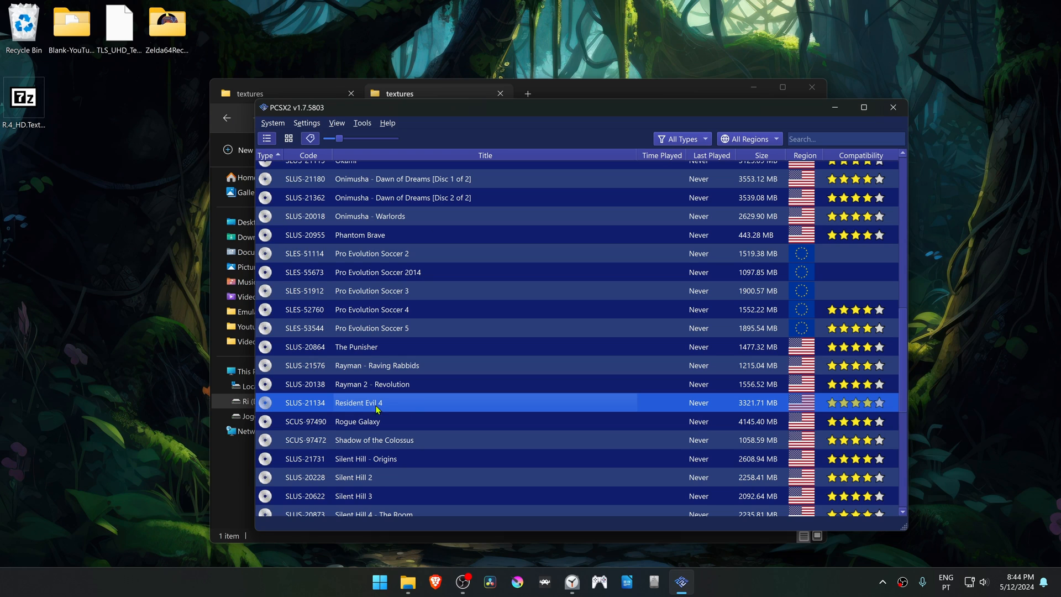
Step: Check Resident Evil 4's serial in Properties and rename SLES-53702 to SLUS-21134
right_click(378, 409)
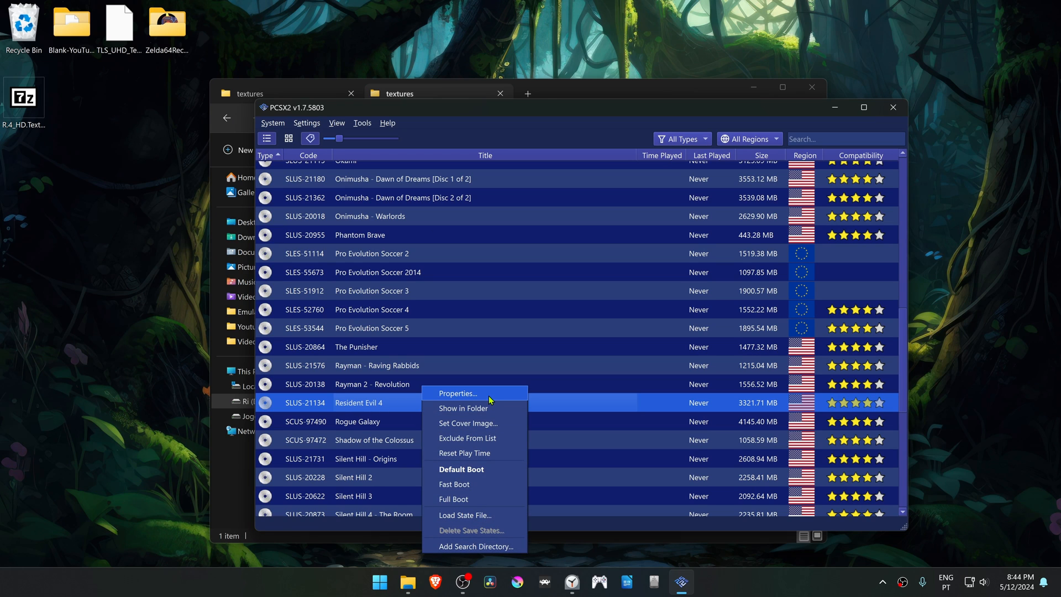
left_click(457, 393)
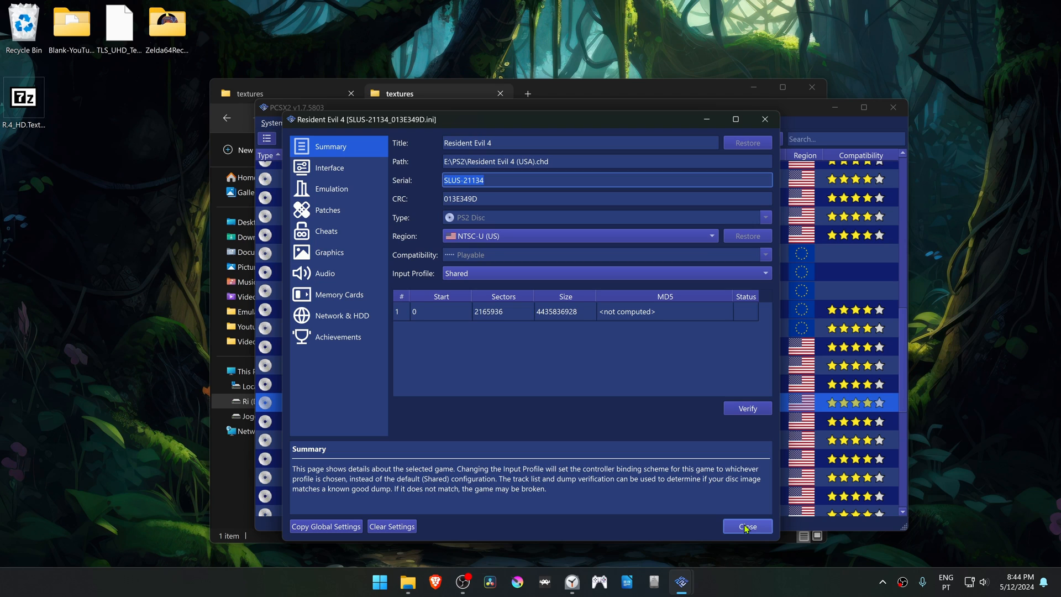
left_click(748, 526)
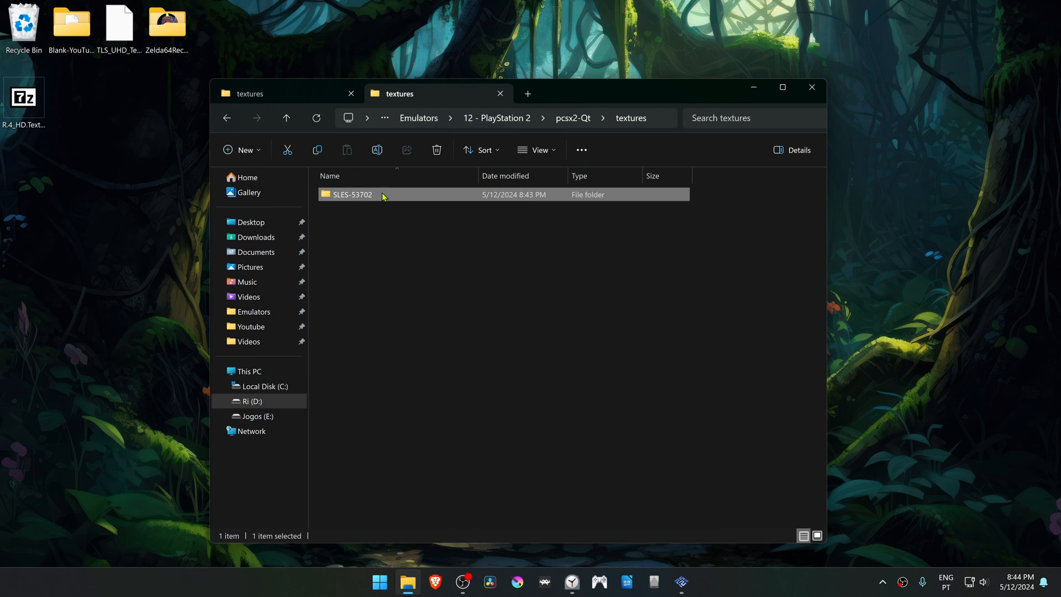
type("SLUS-21134")
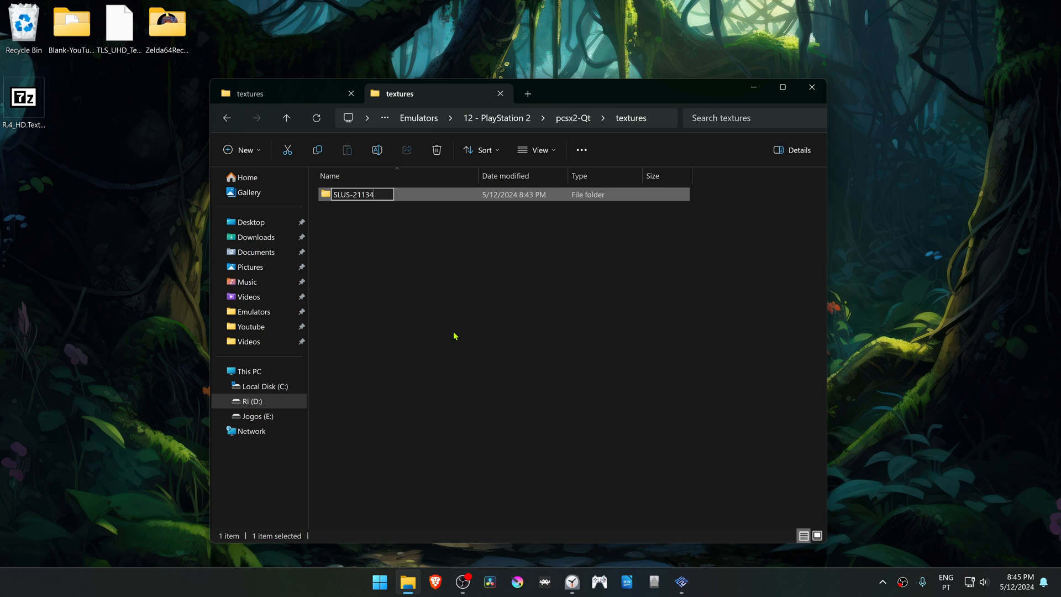
left_click(681, 582)
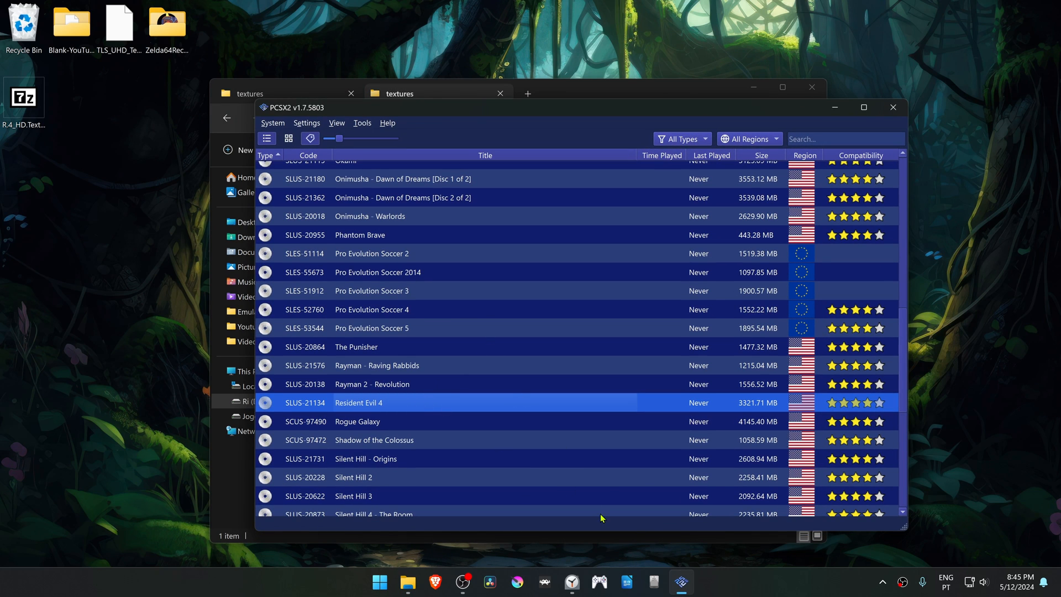
Step: Set Resident Evil 4's Graphics > Rendering internal resolution to 4x Native (~1440p/2K)
double_click(358, 403)
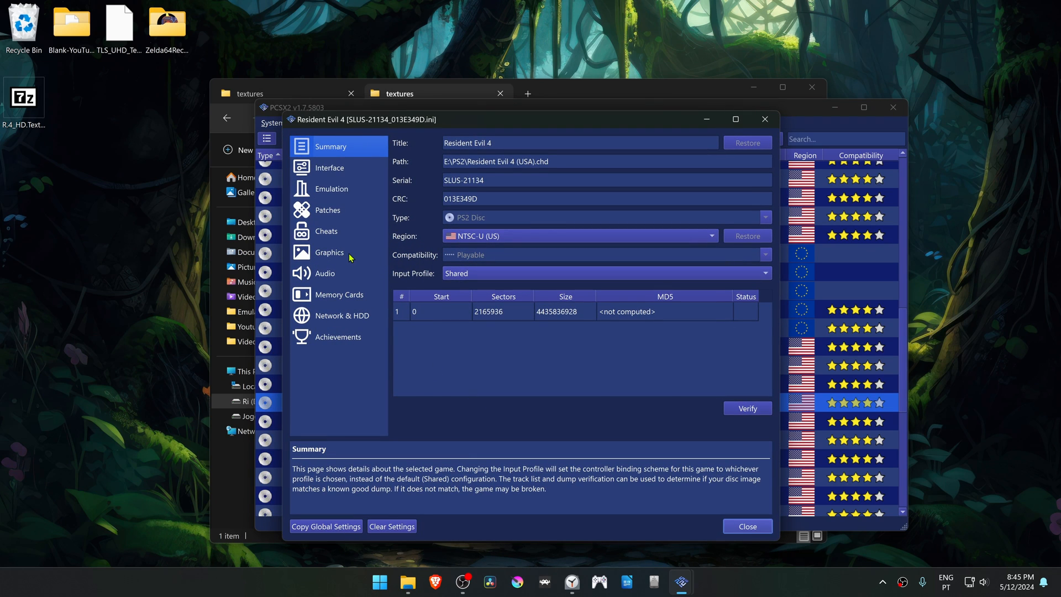
left_click(328, 252)
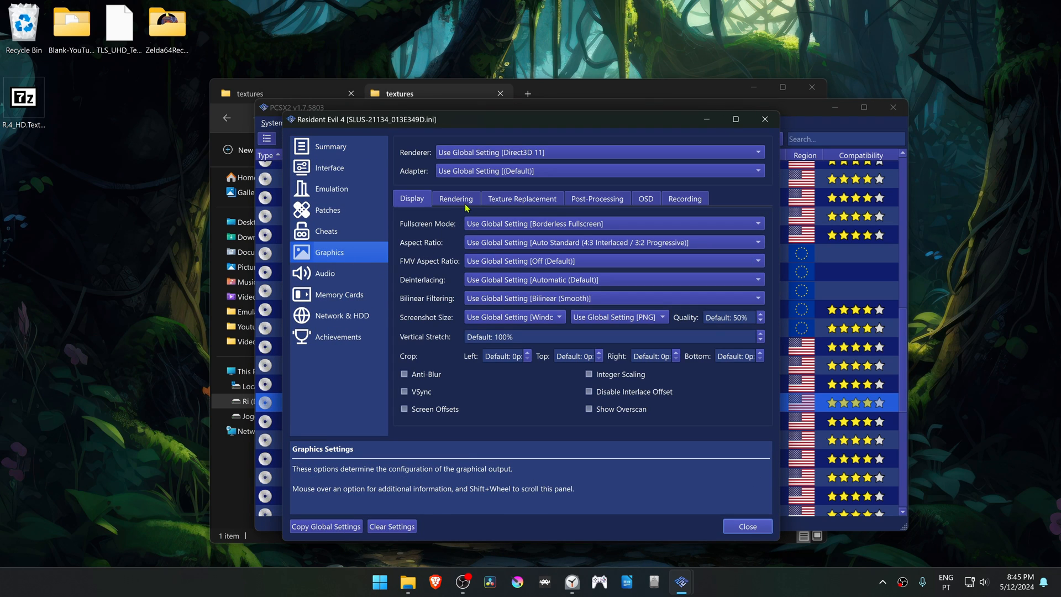
left_click(456, 198)
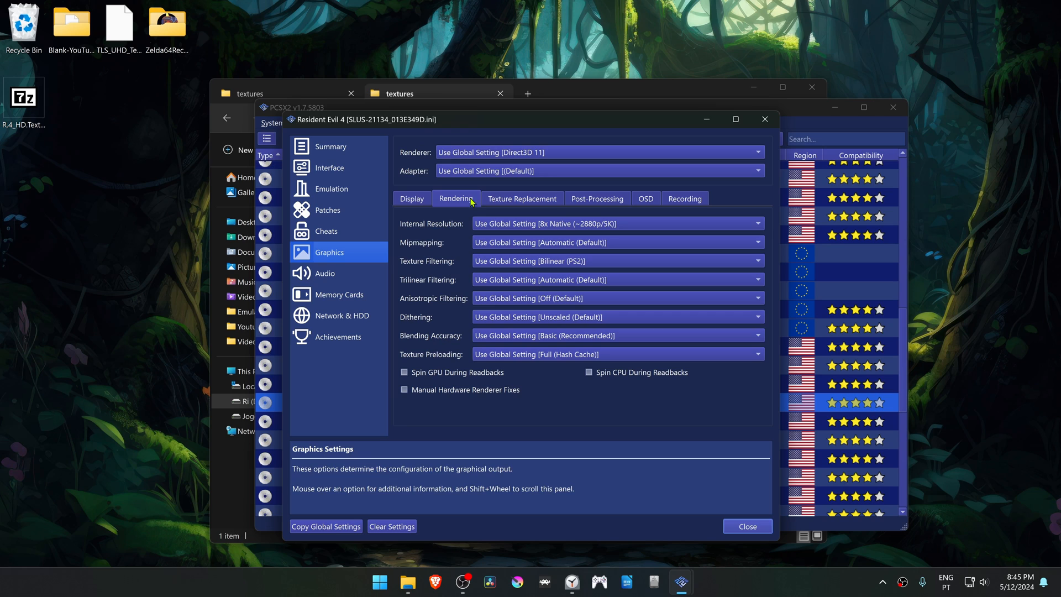
mouse_move(465, 226)
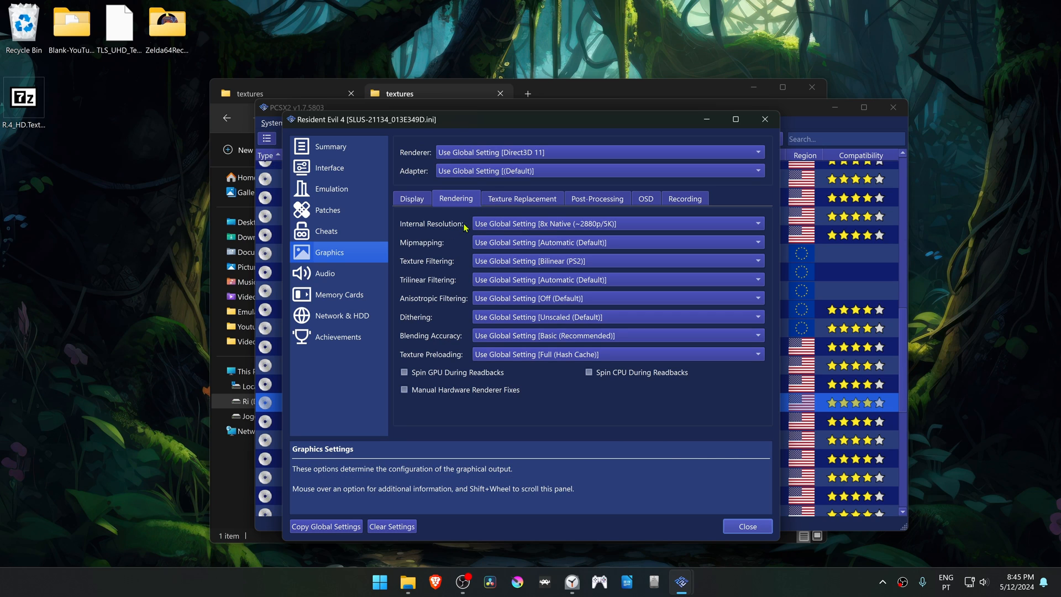
left_click(619, 223)
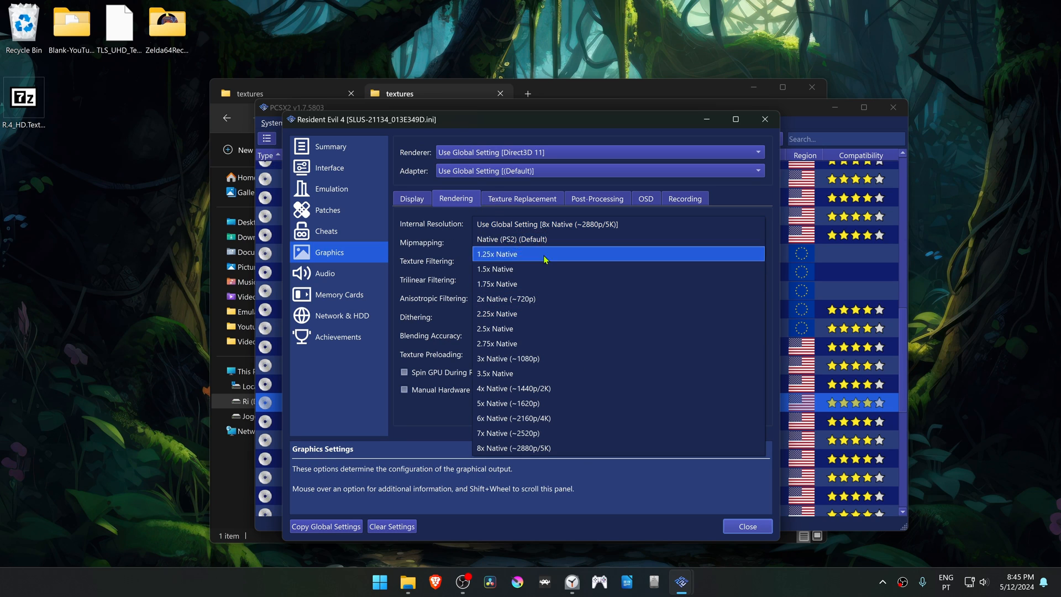
mouse_move(565, 370)
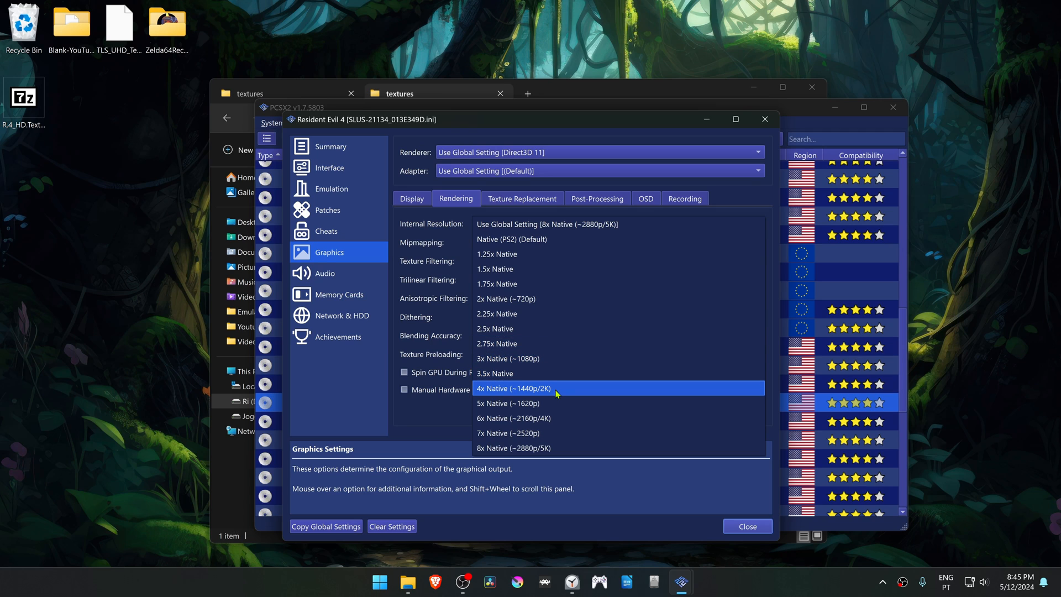
left_click(513, 388)
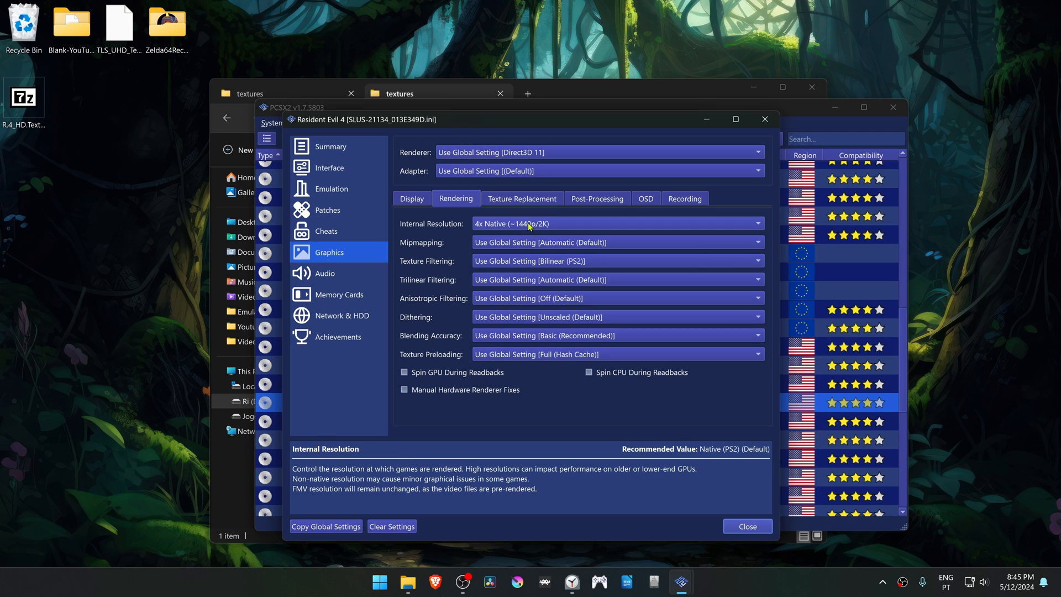
left_click(523, 198)
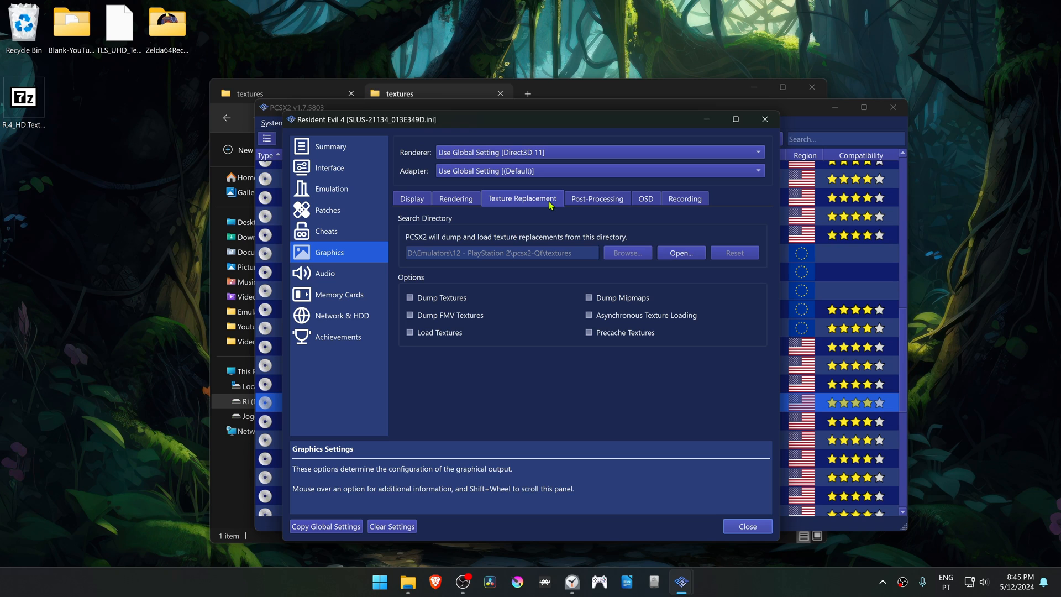
mouse_move(429, 341)
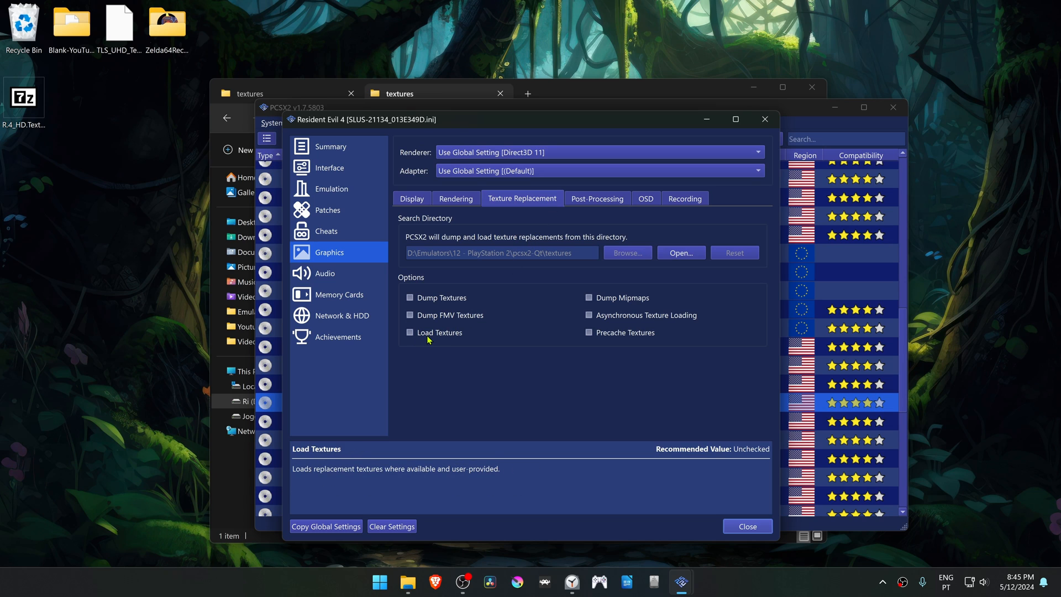
Step: Enable Load Textures under Texture Replacement and close the game properties
left_click(409, 333)
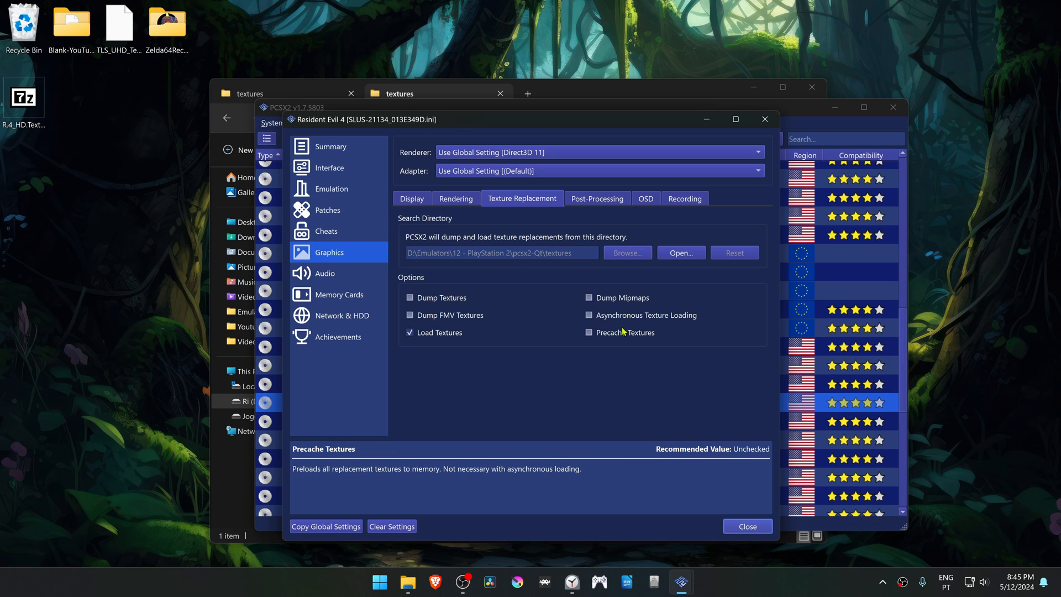
mouse_move(611, 317)
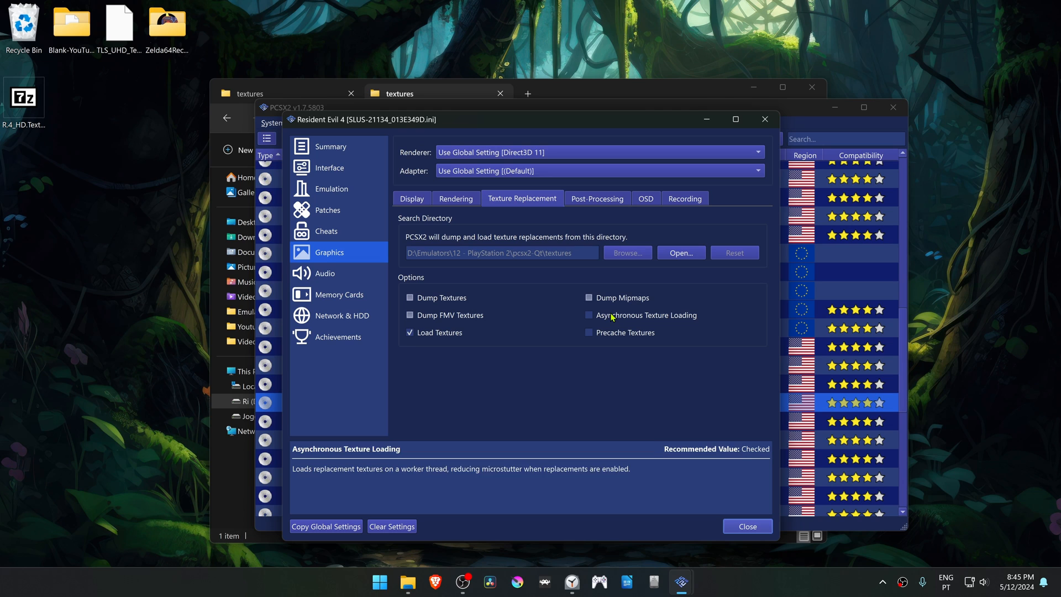
mouse_move(455, 299)
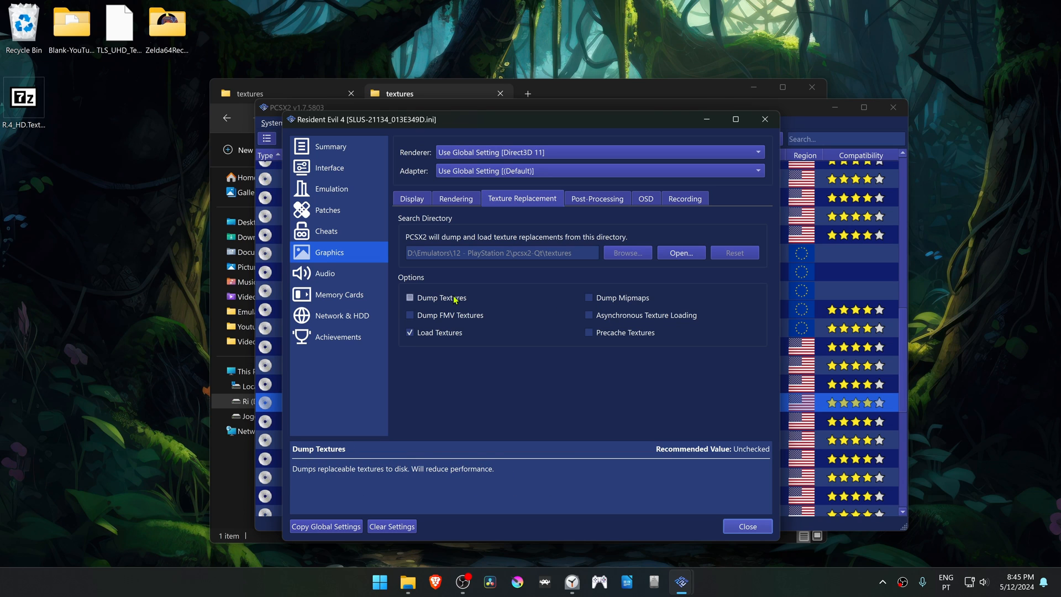
left_click(747, 526)
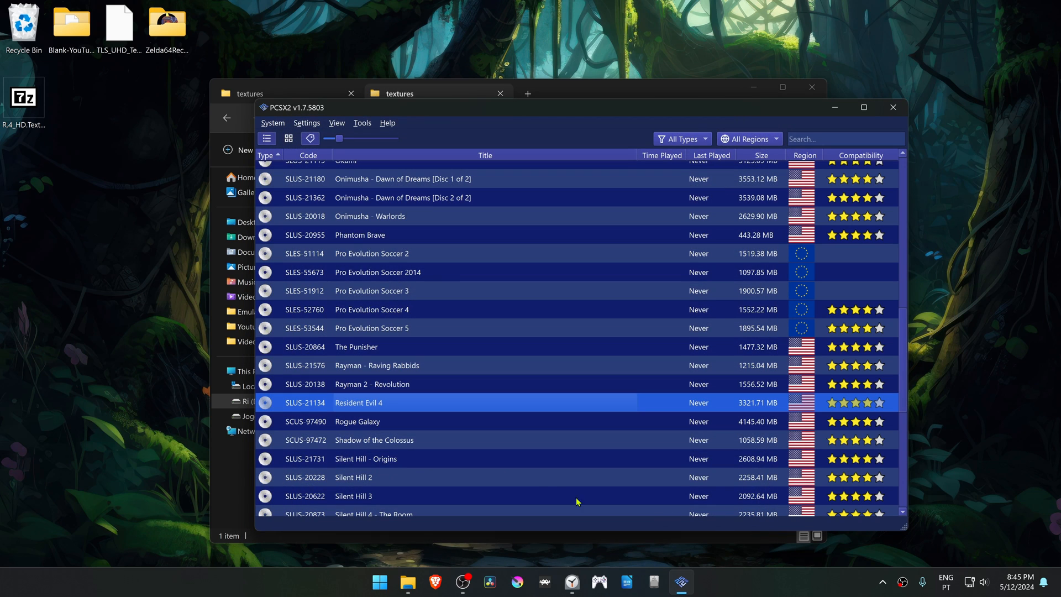
mouse_move(435, 410)
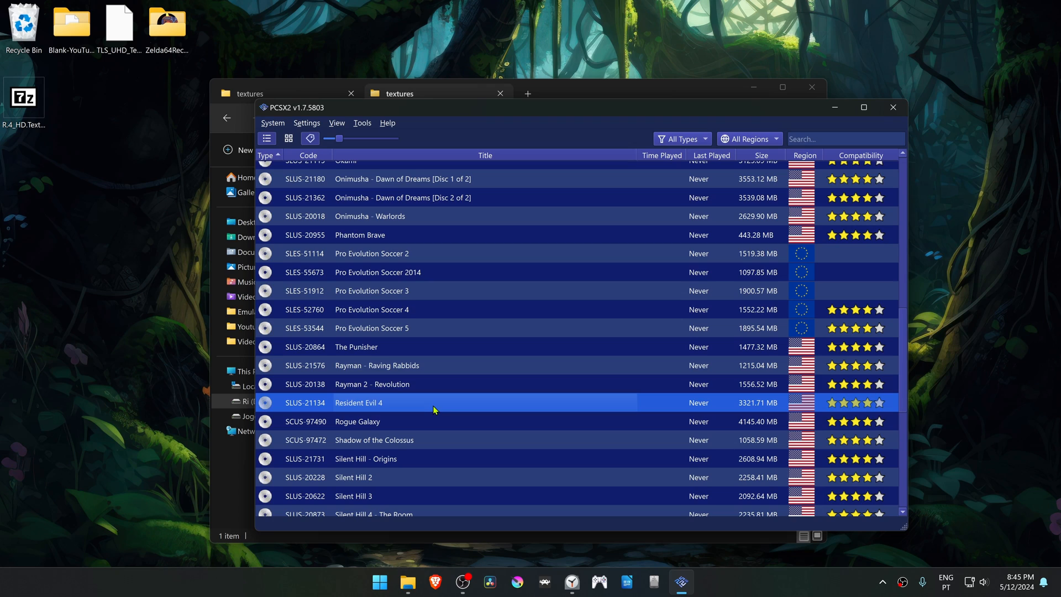